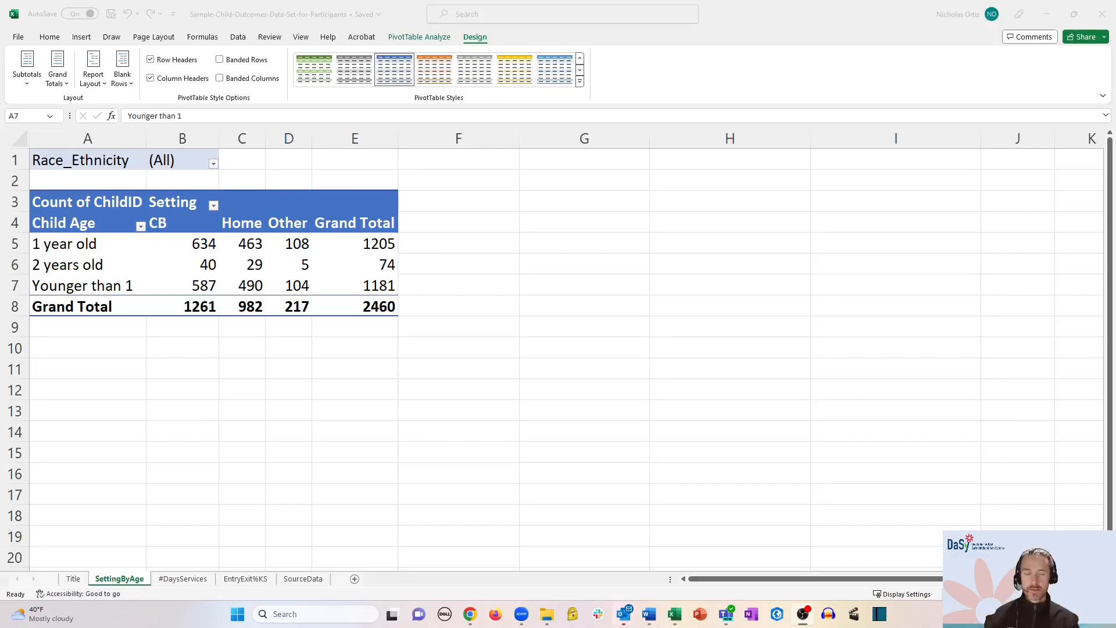
mouse_move(392, 485)
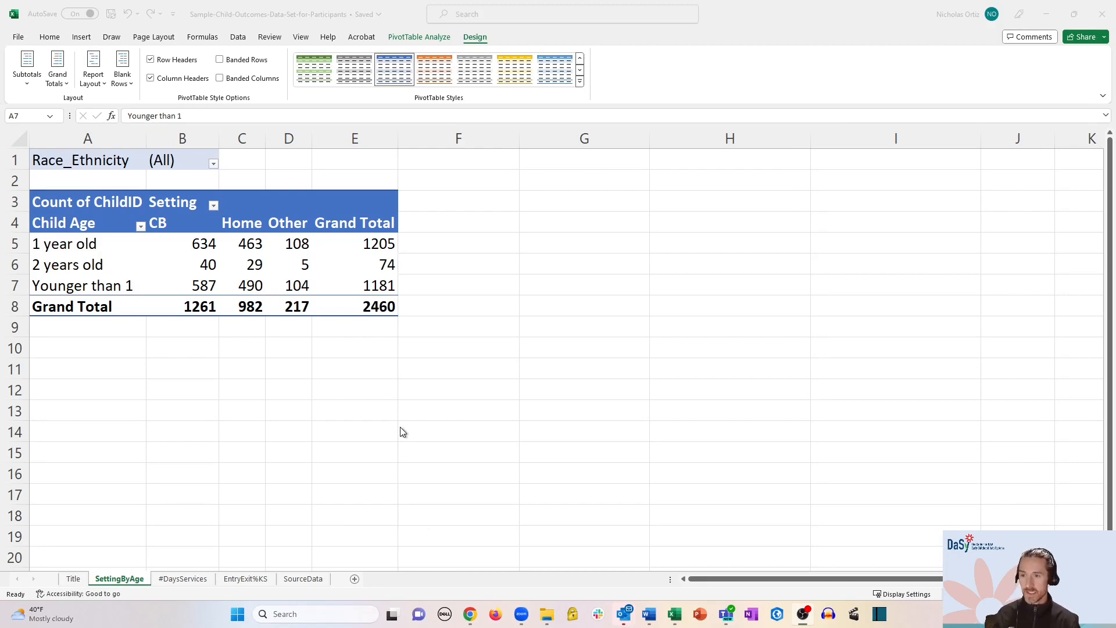
Move the 'Younger than 1' Child Age row to the beginning of the pivot table.
click(87, 286)
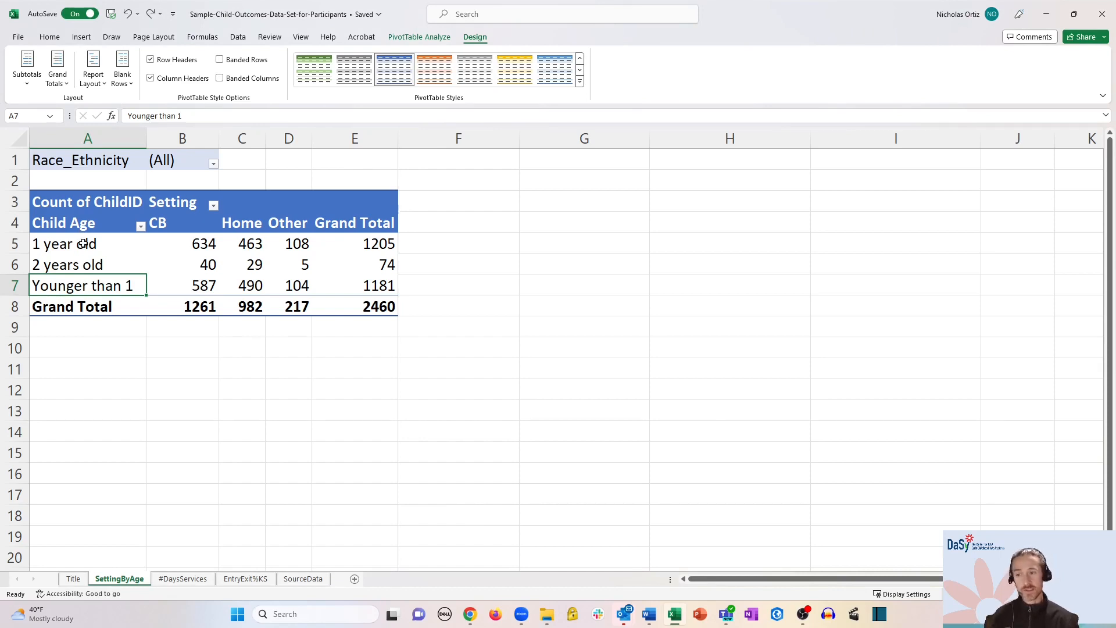
mouse_move(89, 294)
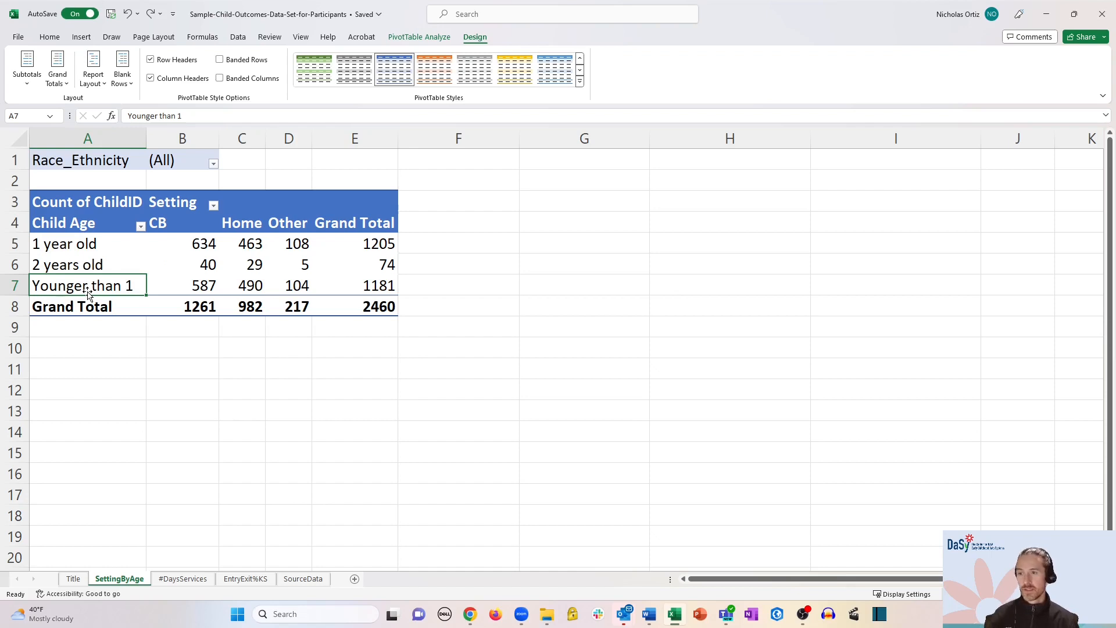
mouse_move(88, 286)
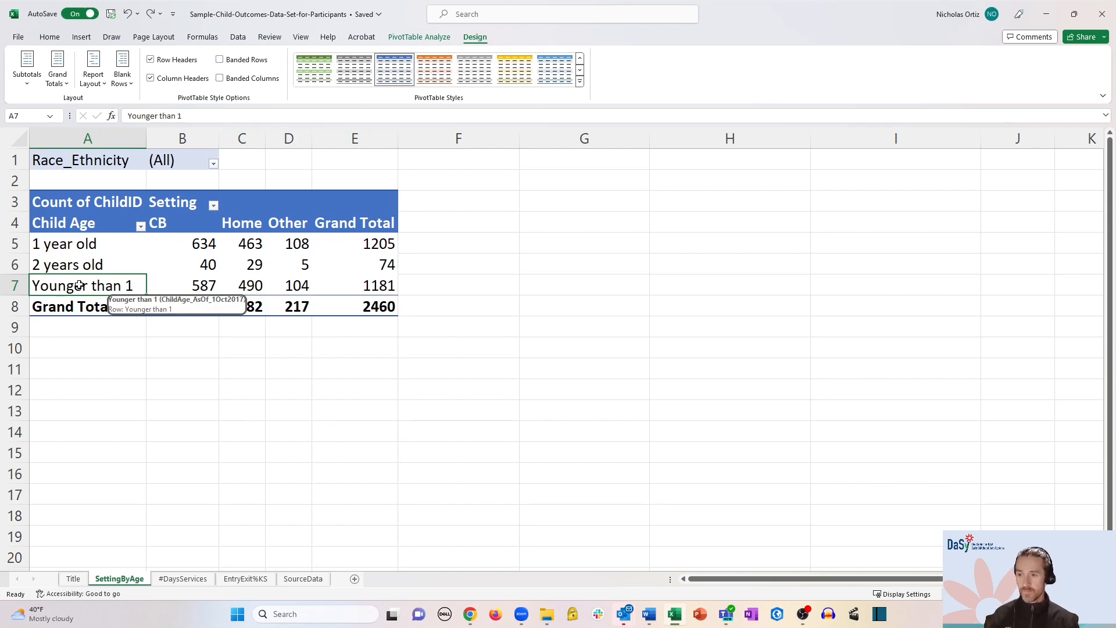
right_click(83, 285)
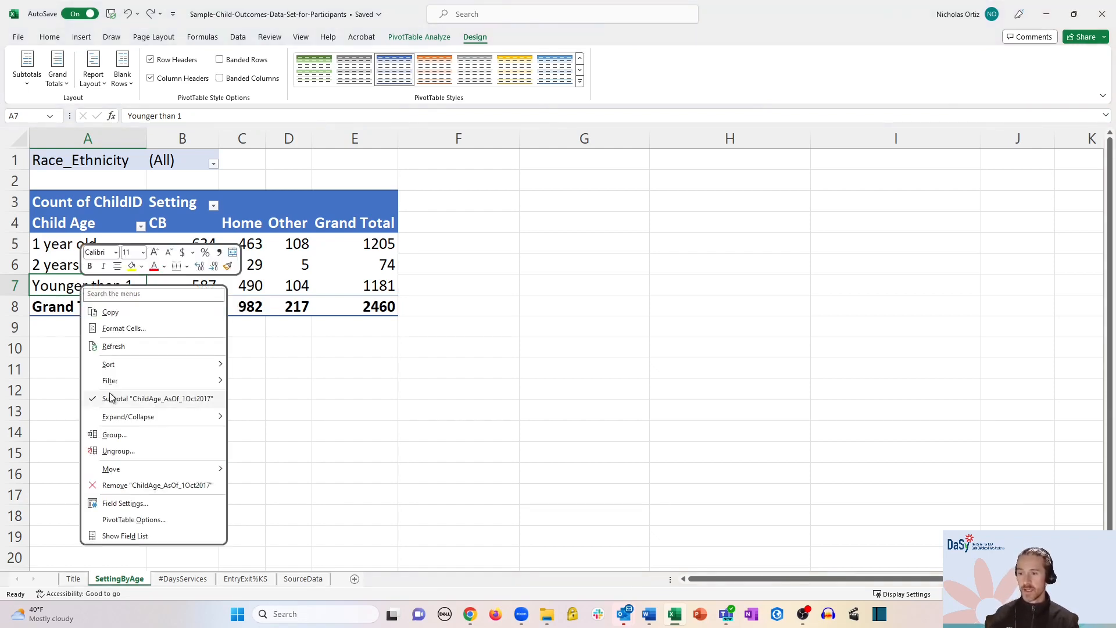
click(111, 469)
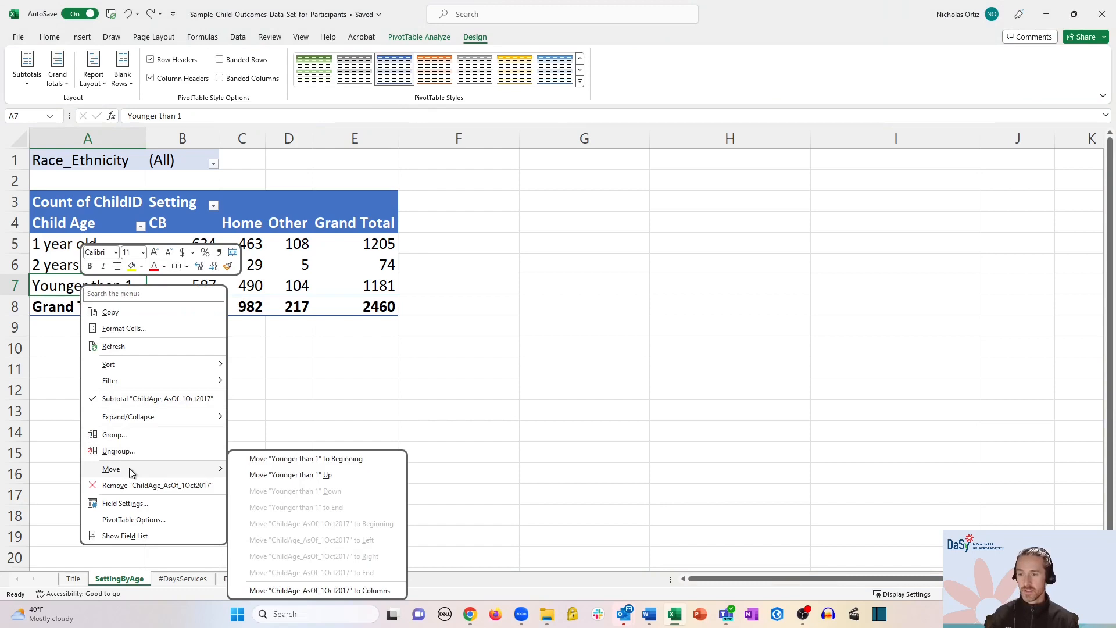
mouse_move(299, 475)
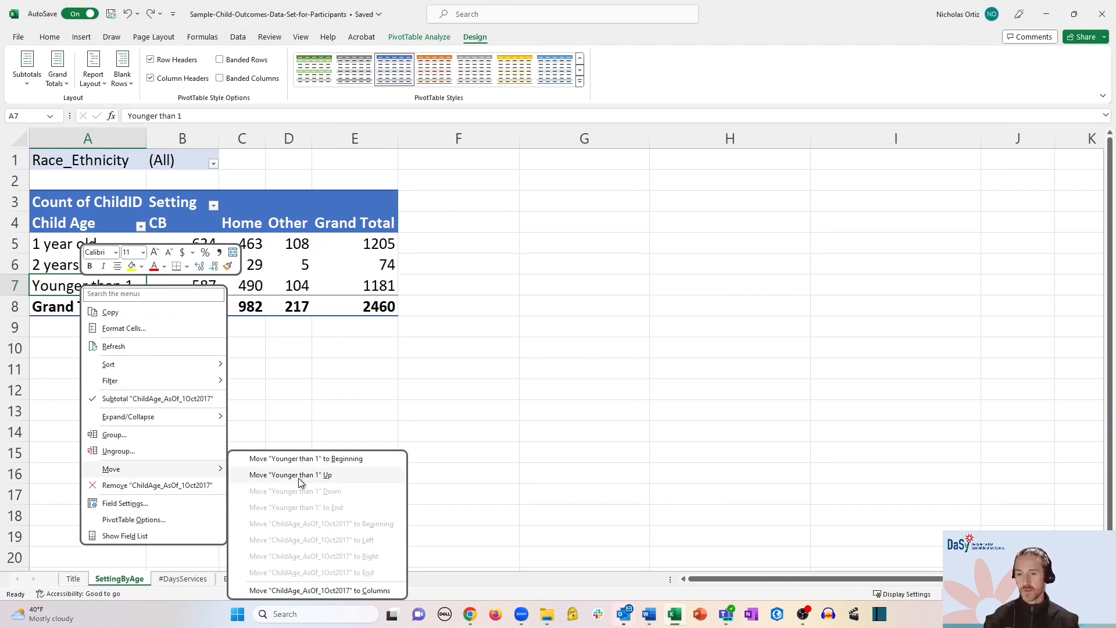
mouse_move(306, 491)
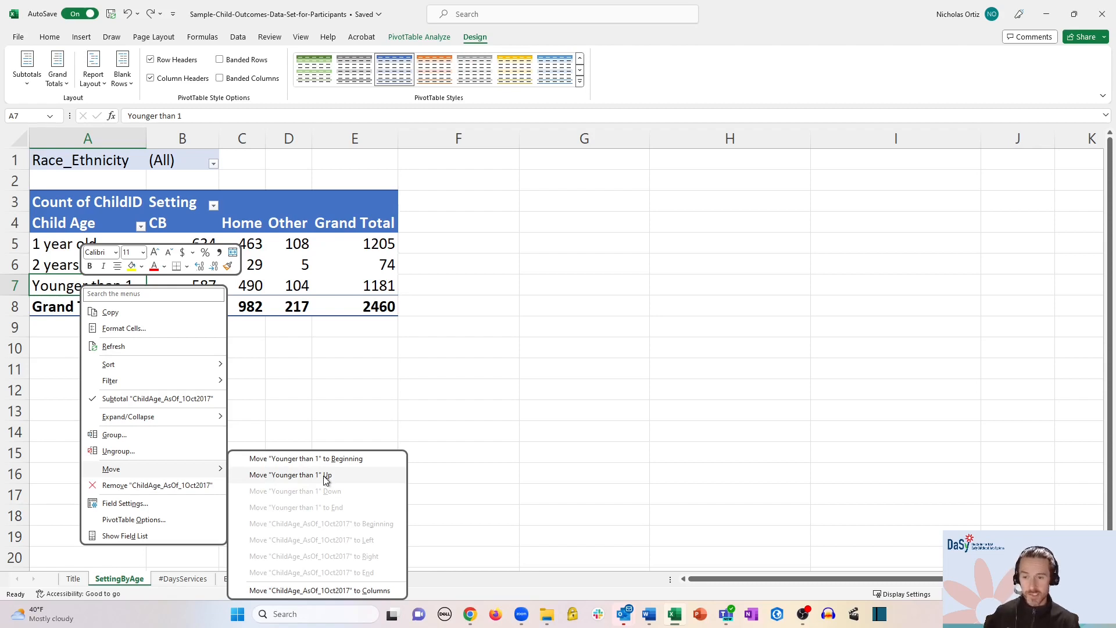
mouse_move(325, 459)
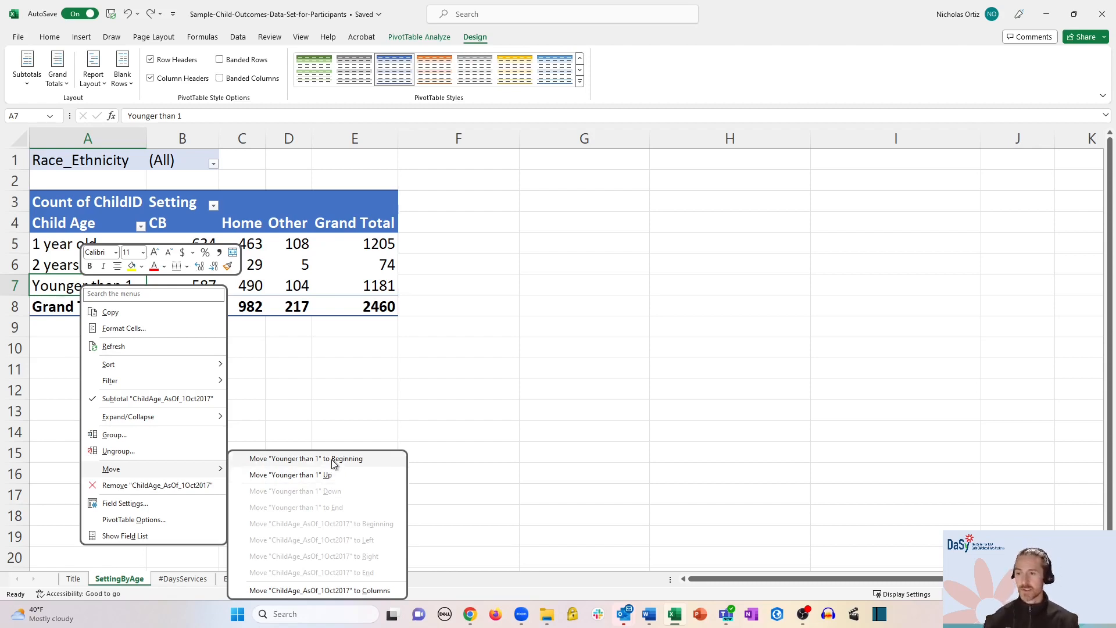
click(305, 458)
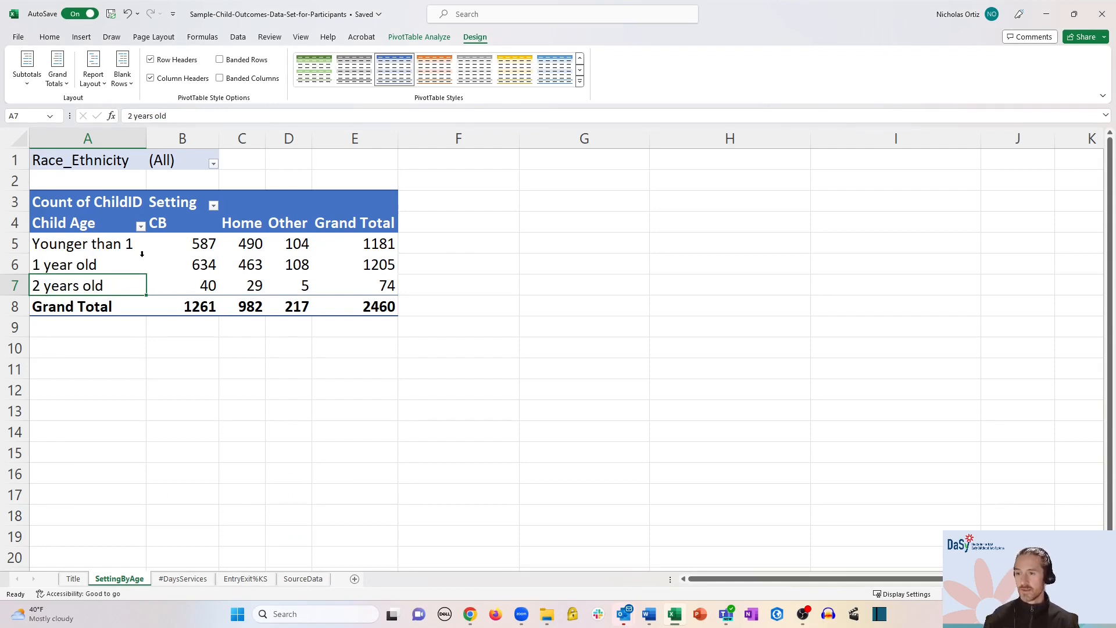
mouse_move(82, 243)
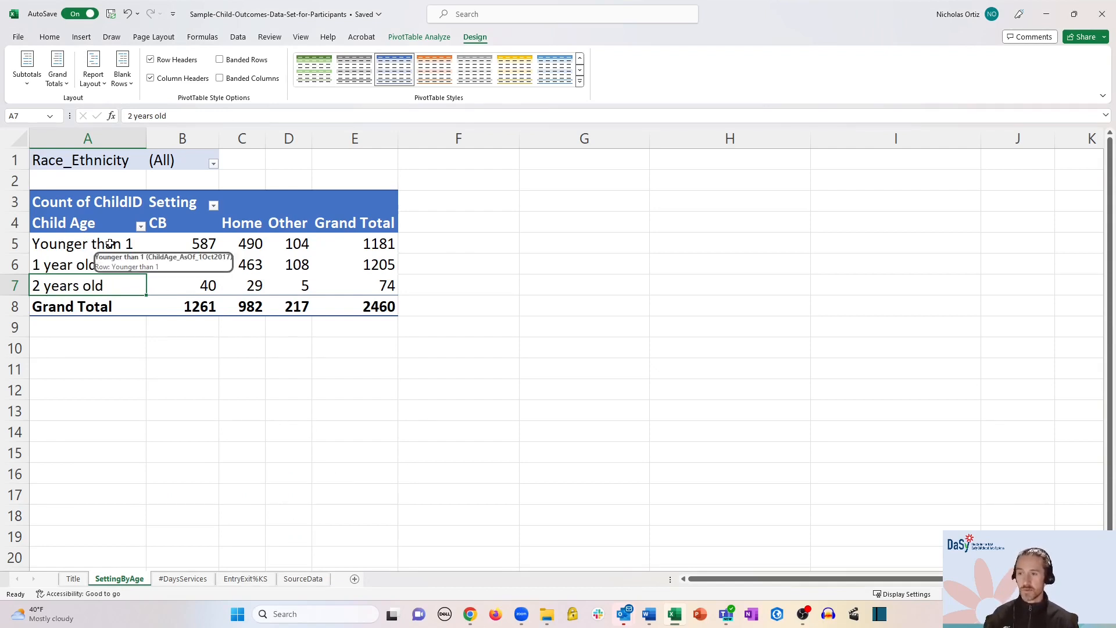
mouse_move(193, 348)
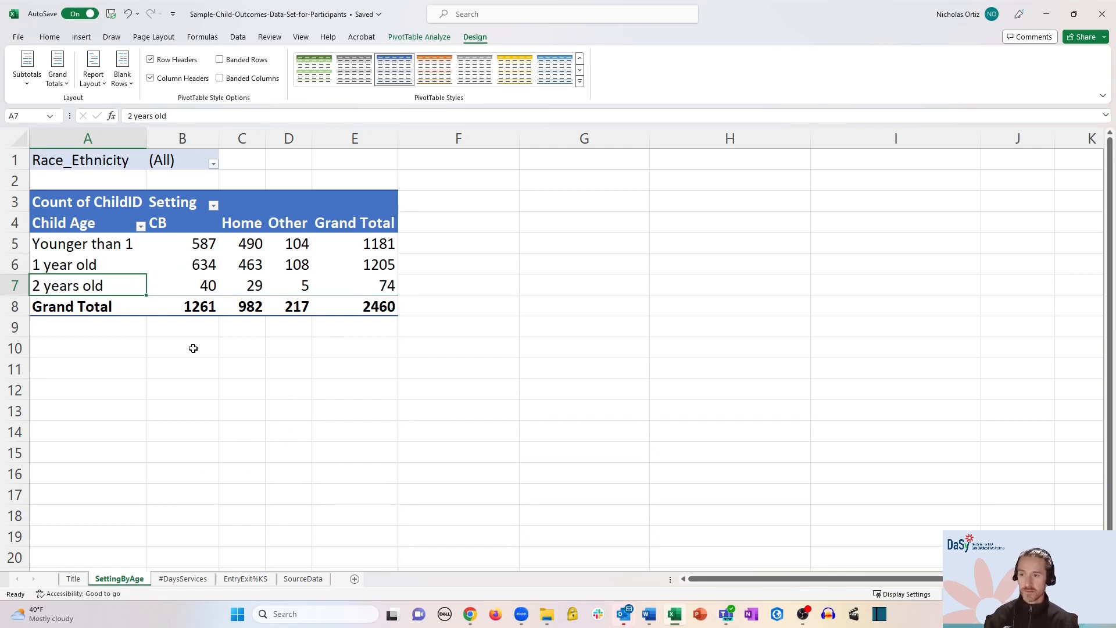
mouse_move(214, 323)
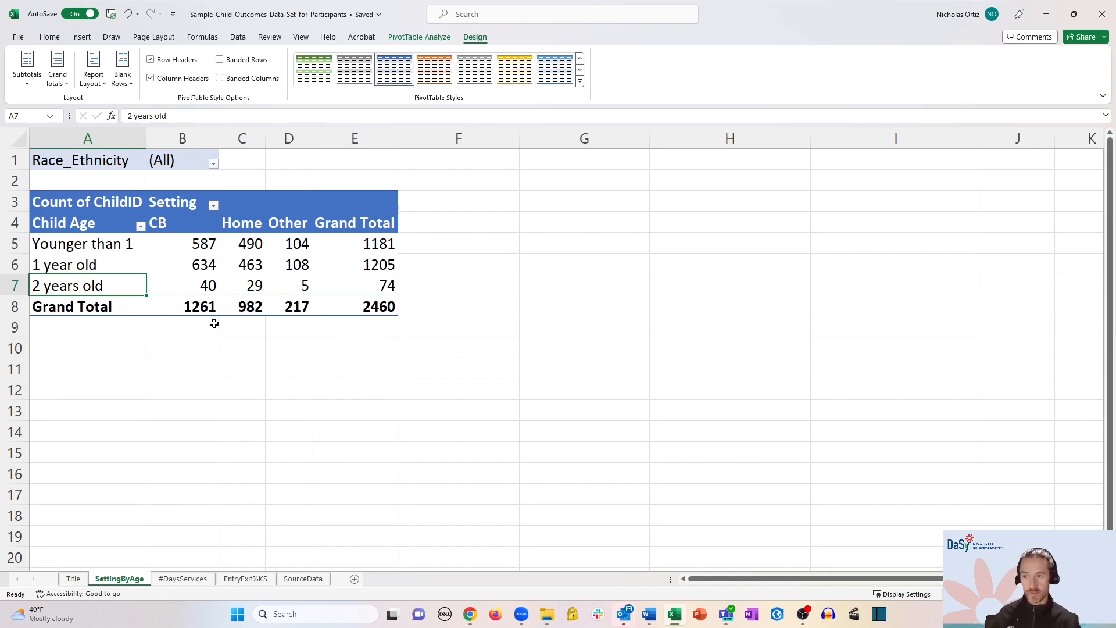
mouse_move(121, 298)
text(Younger than 1)
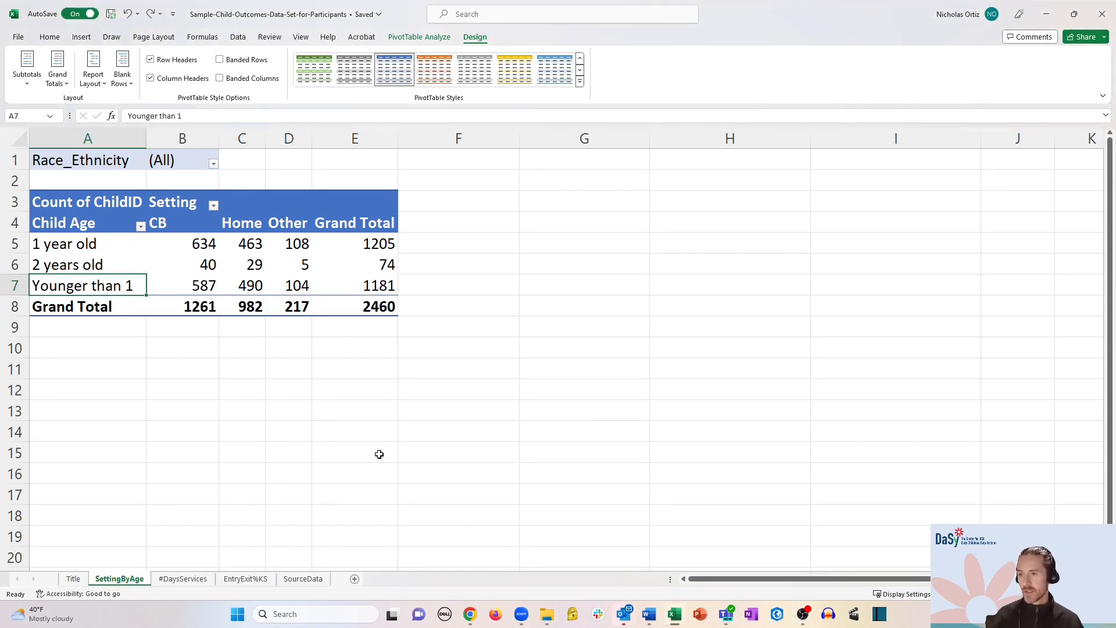
mouse_move(85, 332)
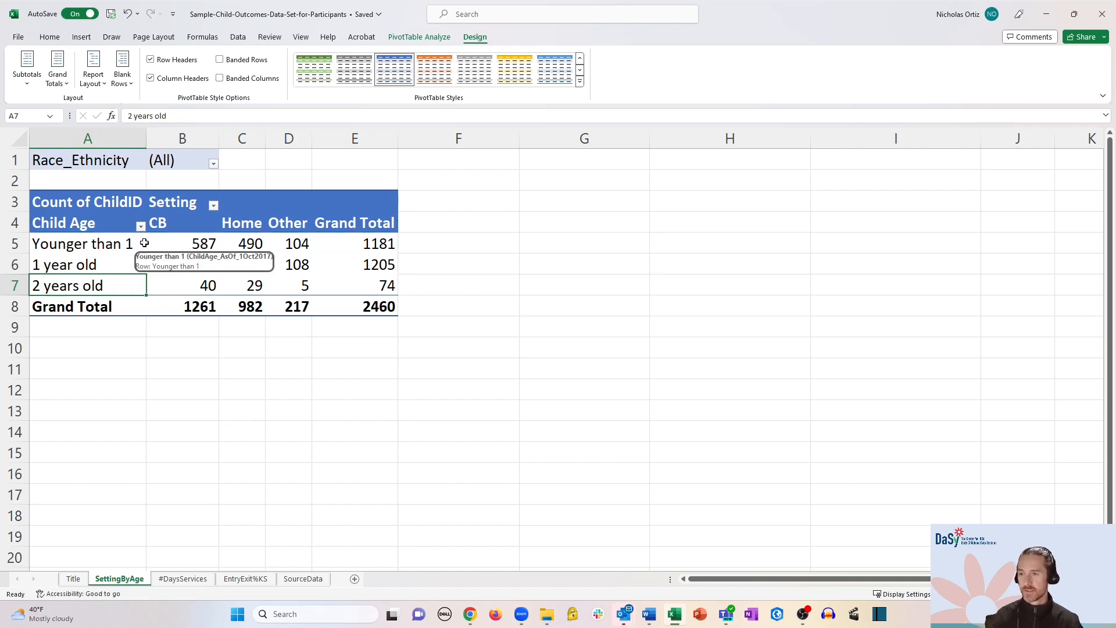
mouse_move(146, 291)
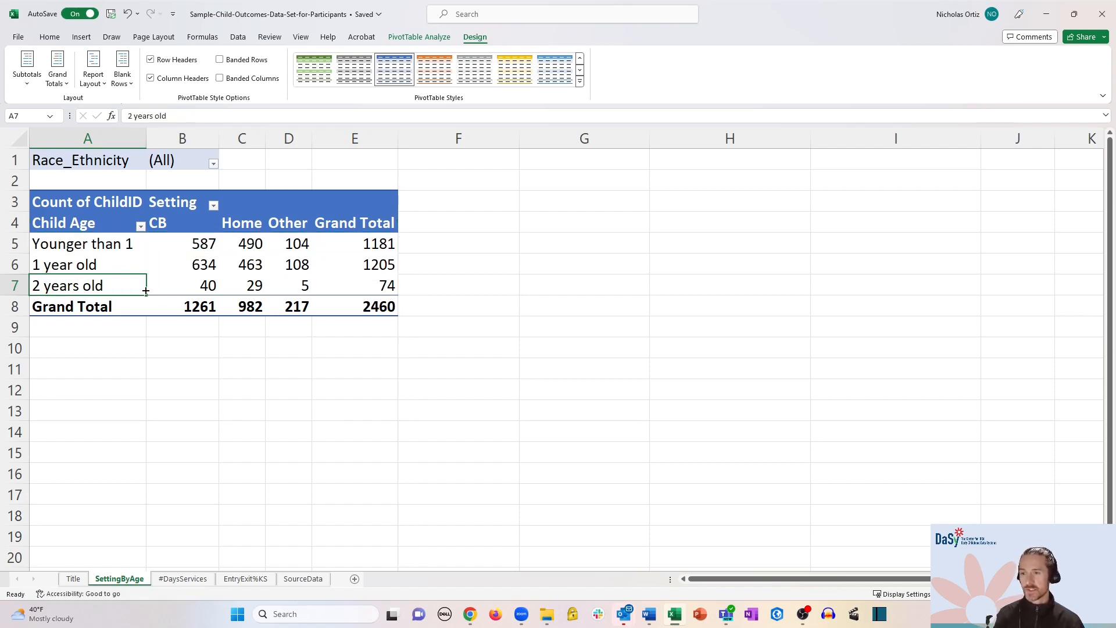
mouse_move(301, 233)
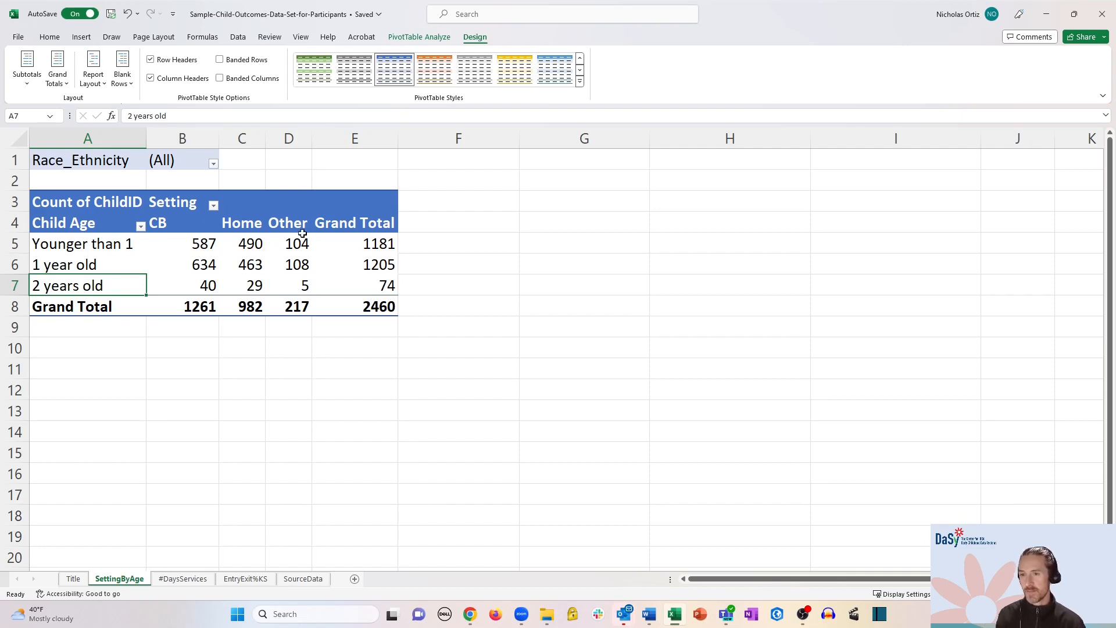
mouse_move(425, 239)
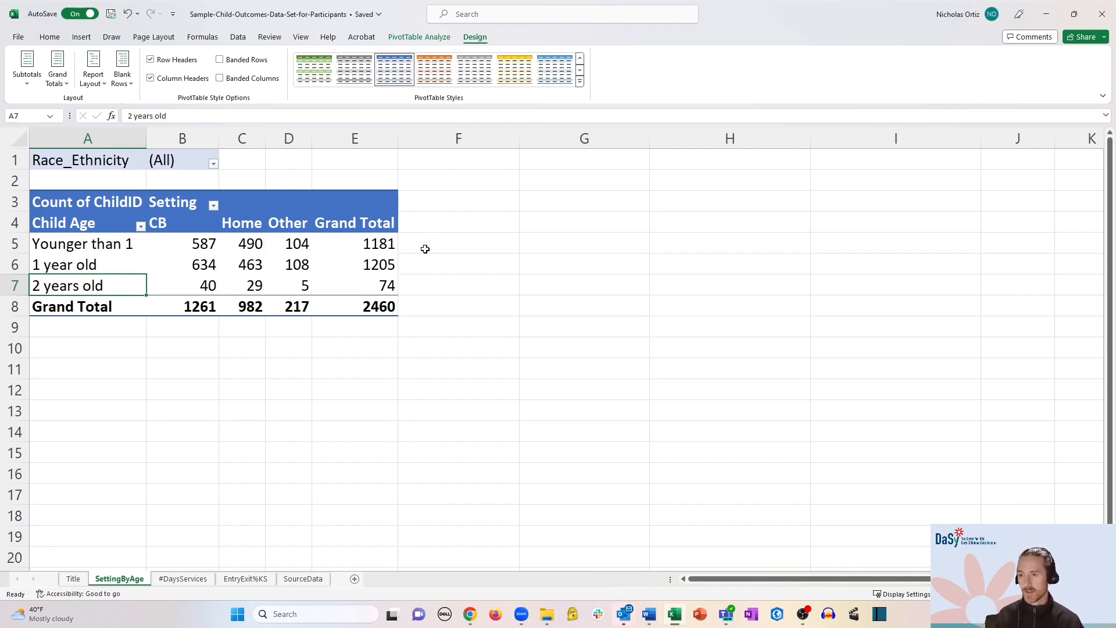
mouse_move(416, 252)
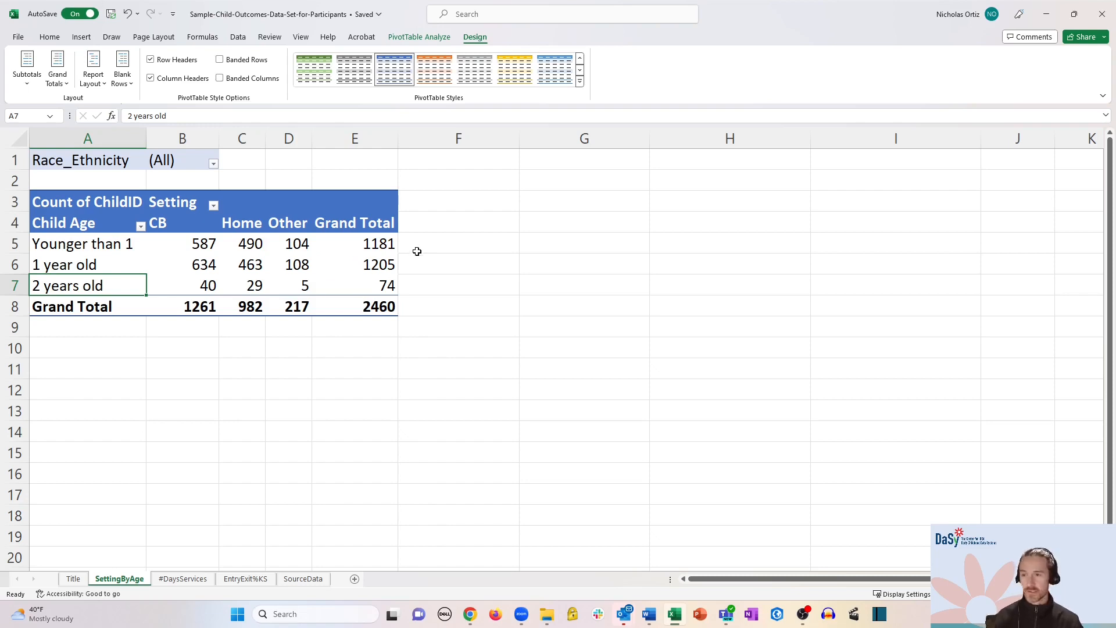
mouse_move(353, 257)
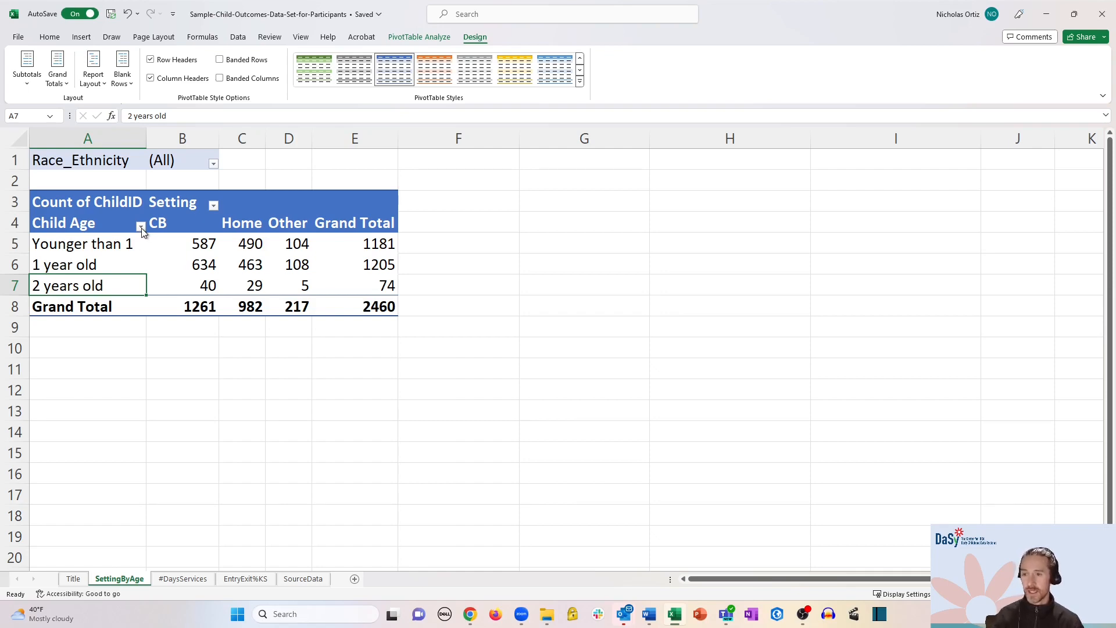
Sort the Child Age rows A to Z, returning 'Younger than 1' to the bottom.
click(141, 225)
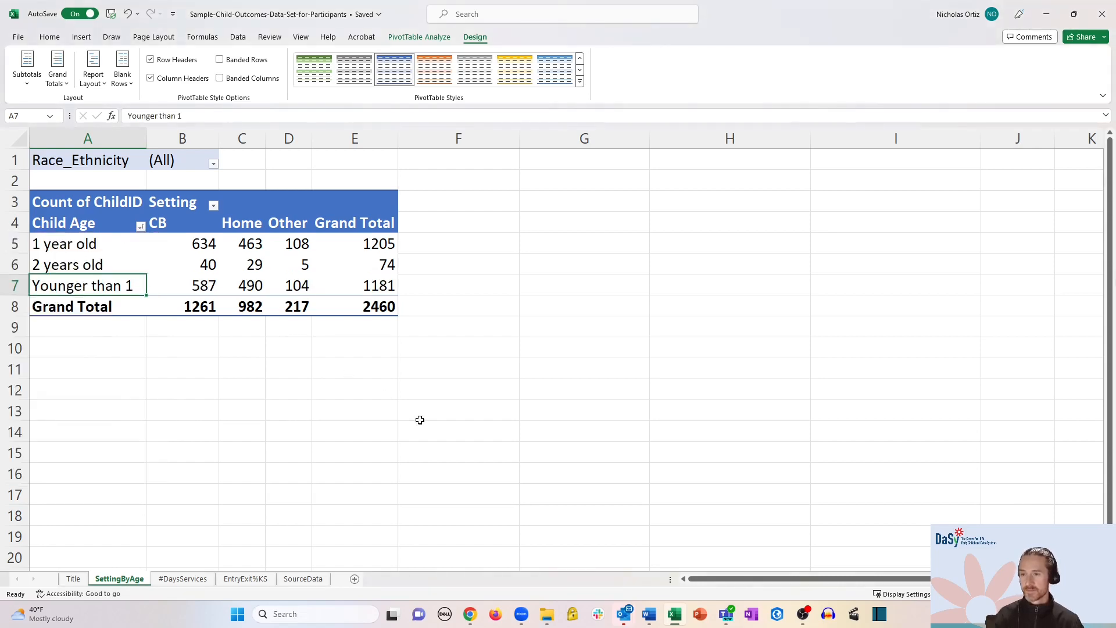
mouse_move(414, 418)
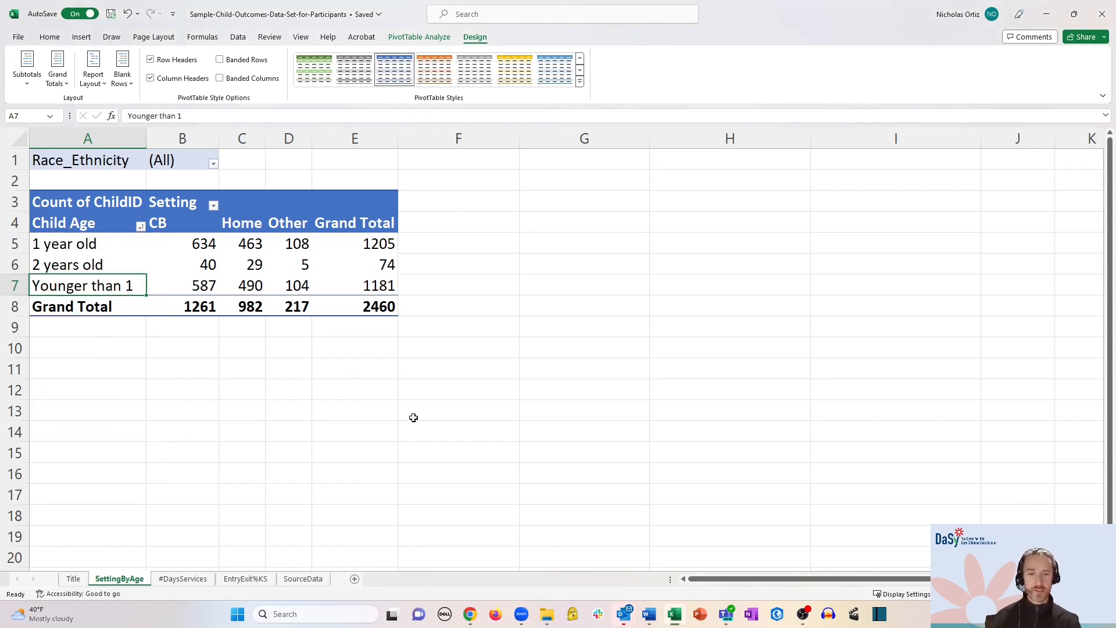